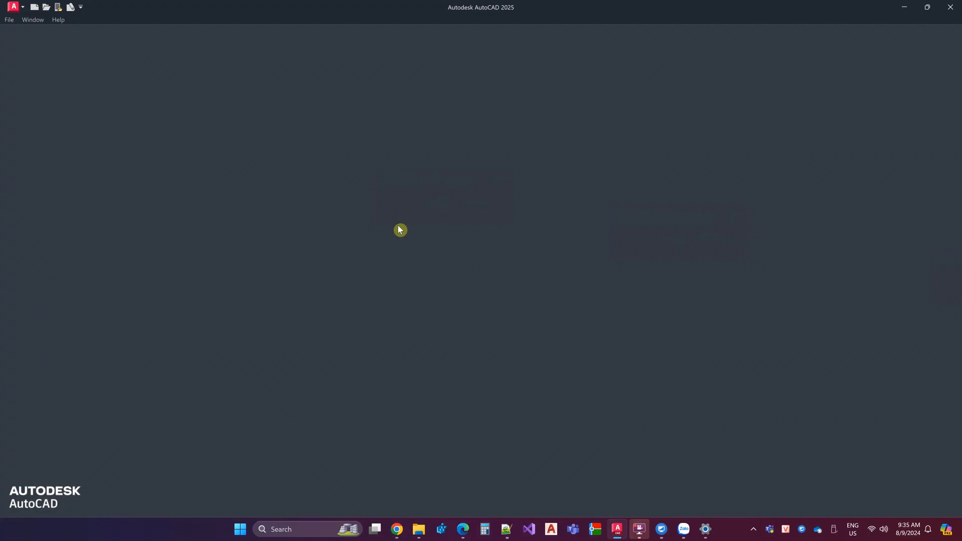
- Open the xref drawing and bring up the Layer Notification Warning about 308 unreconciled new layers
{"action": "left_click", "coordinate": [12, 7]}
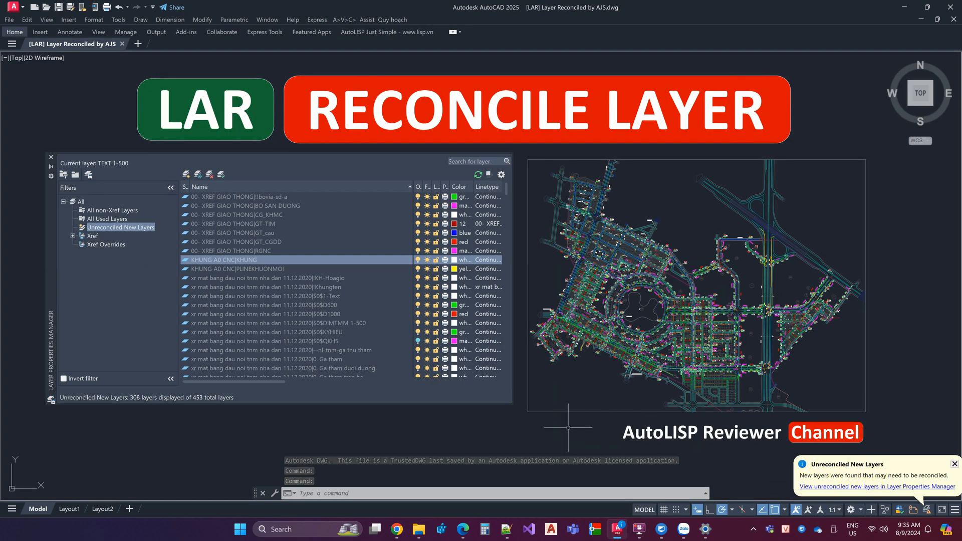
{"action": "left_click", "coordinate": [567, 428]}
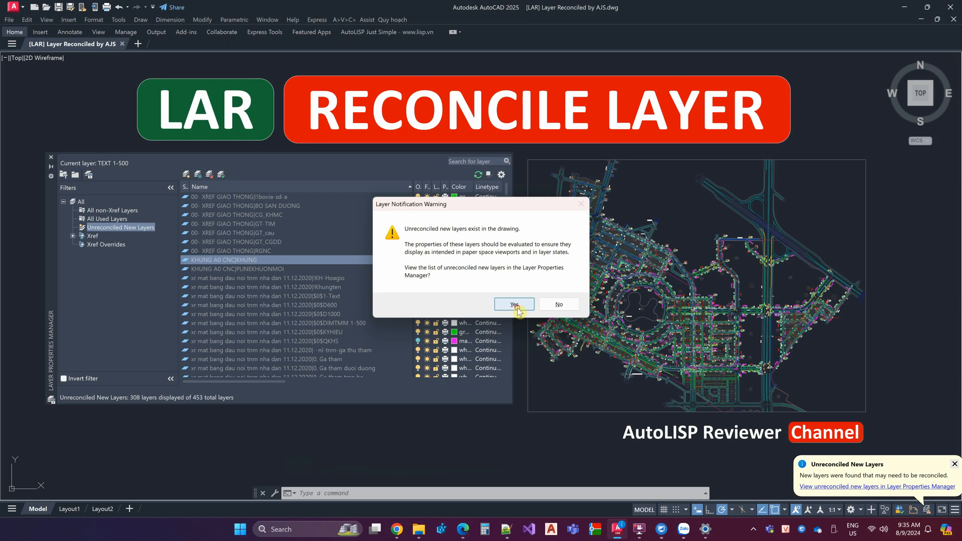
- List the unreconciled new layers, select them all and reconcile them in Layer Properties Manager
{"action": "left_click", "coordinate": [513, 304]}
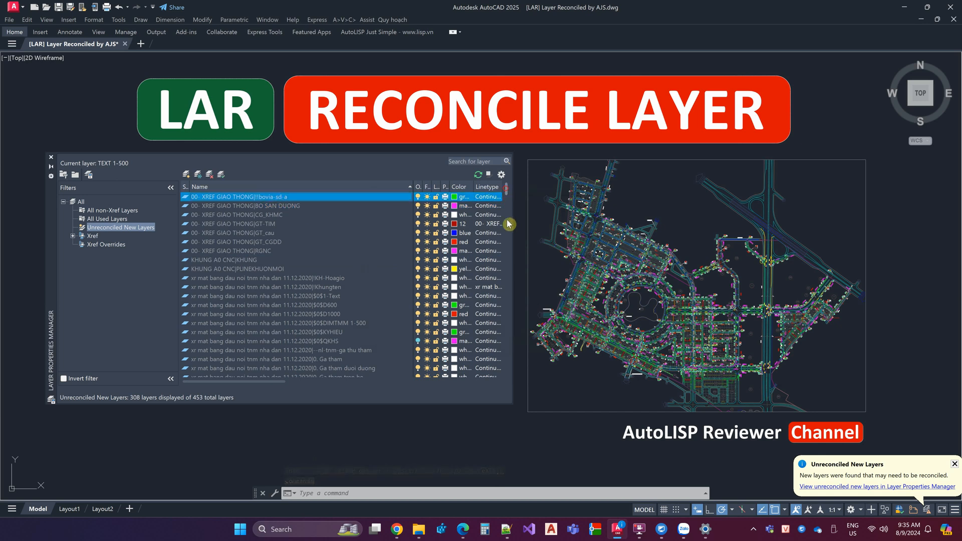
{"action": "left_click", "coordinate": [245, 368]}
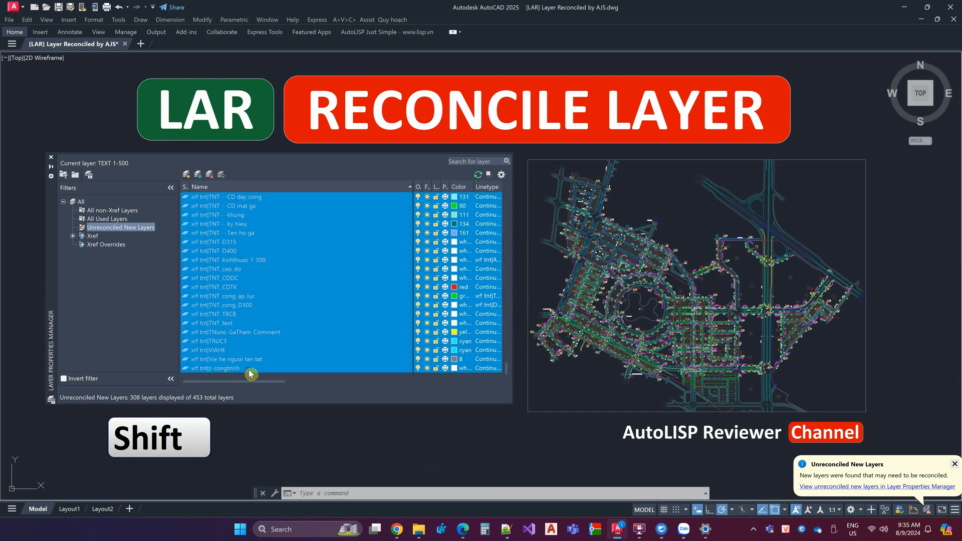
{"action": "right_click", "coordinate": [250, 374]}
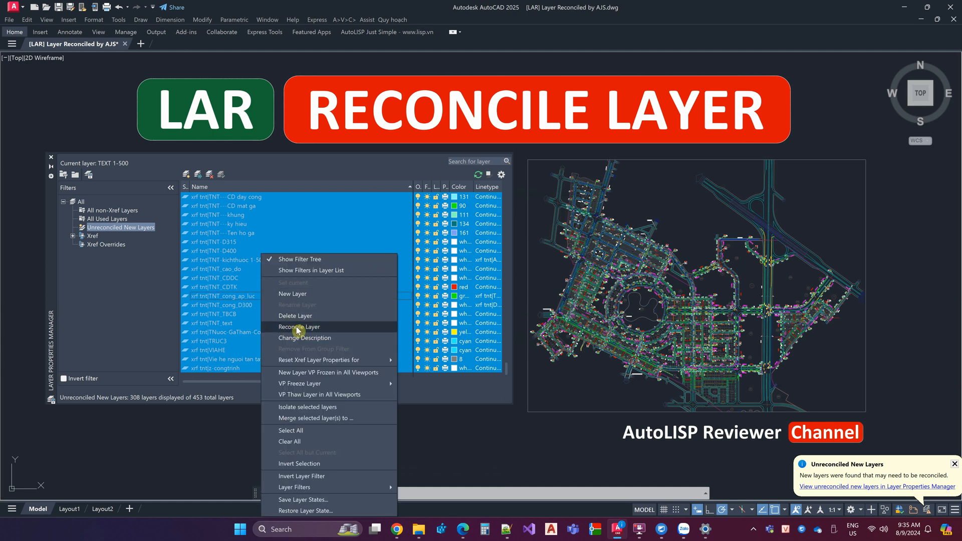
{"action": "left_click", "coordinate": [298, 327]}
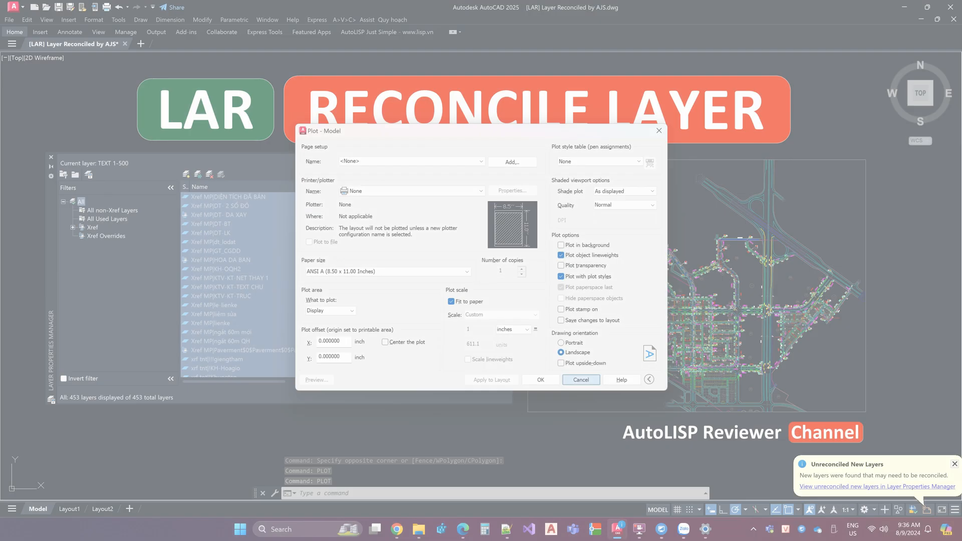
- Cancel the Plot dialog and run AP to bring up the application loader for the LAR routine
{"action": "left_click", "coordinate": [581, 379]}
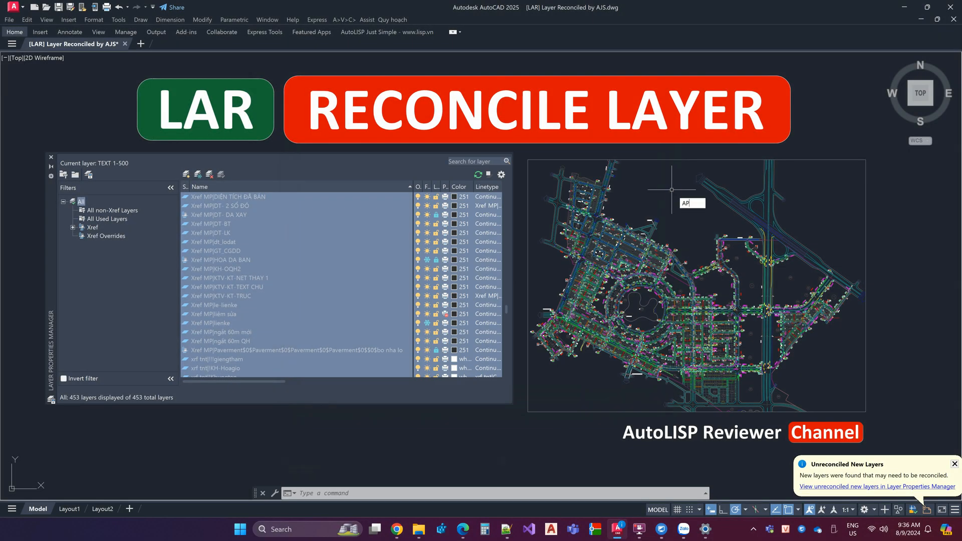
{"action": "key", "text": "Enter"}
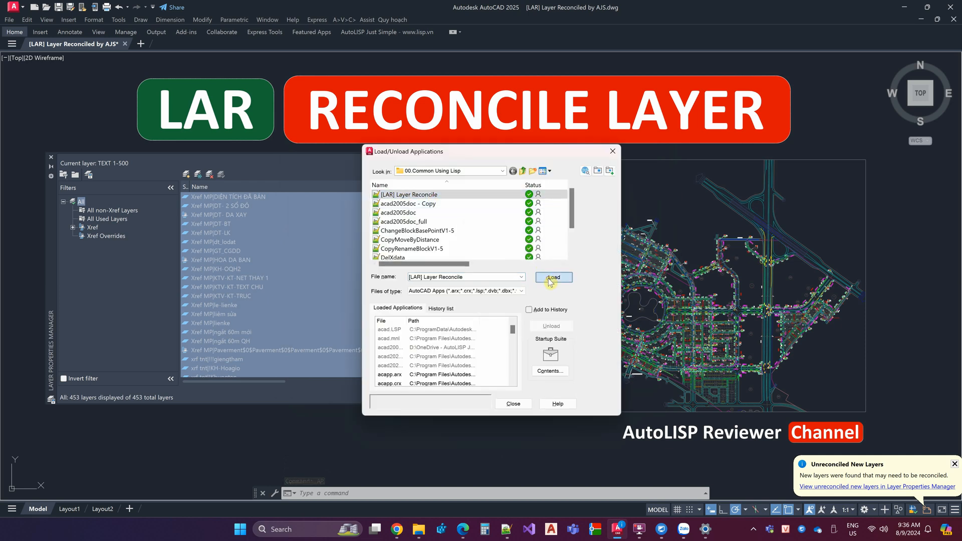
- Load the unsigned LAR Layer Reconcile routine as Always Load and confirm it in the Startup Suite contents
{"action": "left_click", "coordinate": [553, 277]}
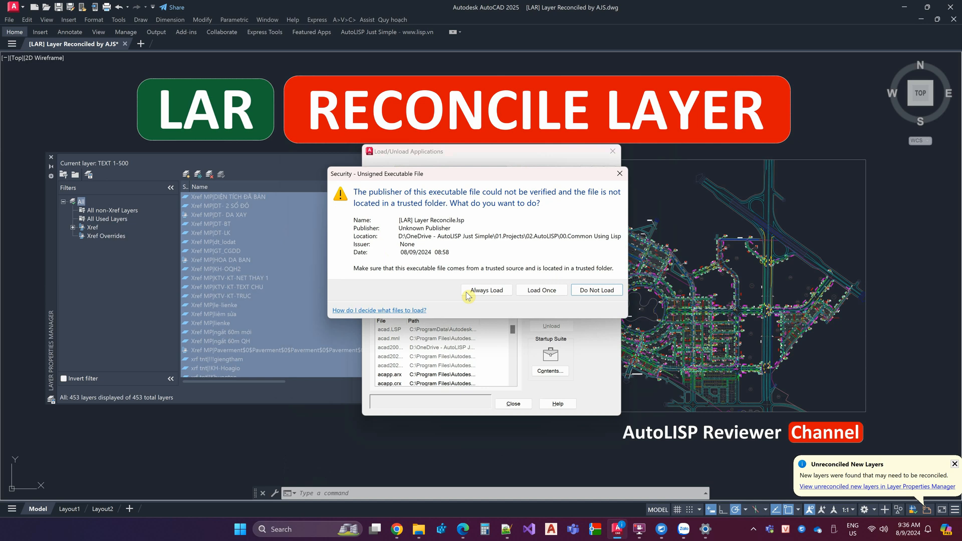
{"action": "left_click", "coordinate": [541, 290]}
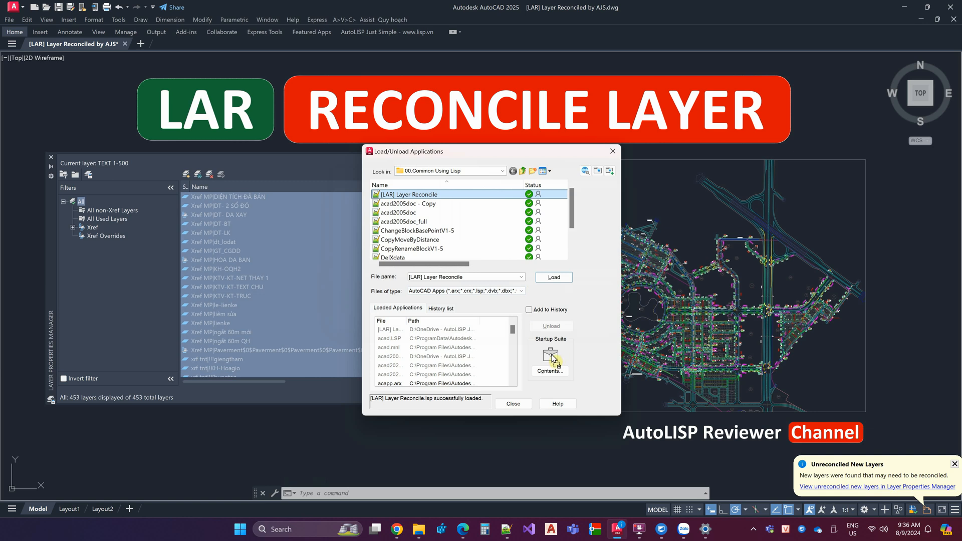
{"action": "left_click", "coordinate": [550, 358]}
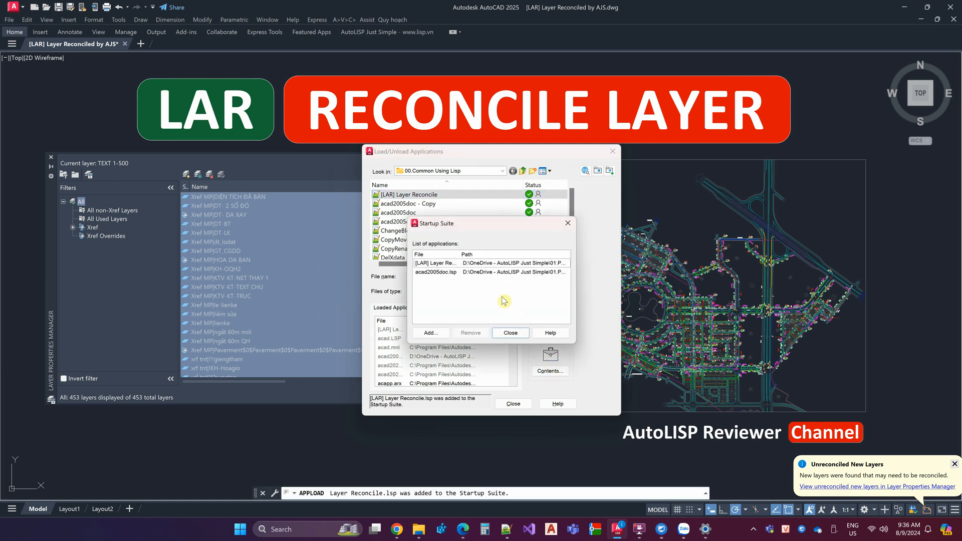
{"action": "left_click", "coordinate": [511, 333]}
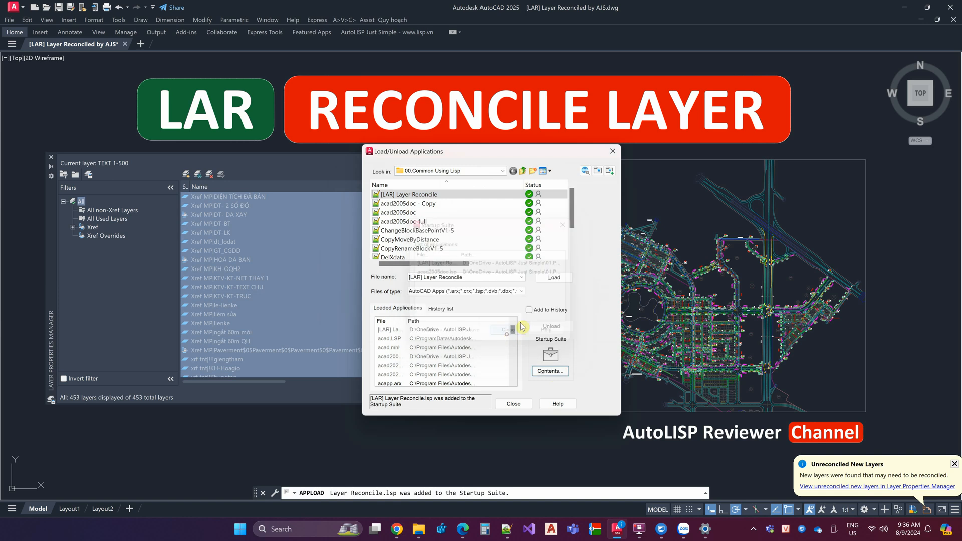
{"action": "left_click", "coordinate": [512, 404]}
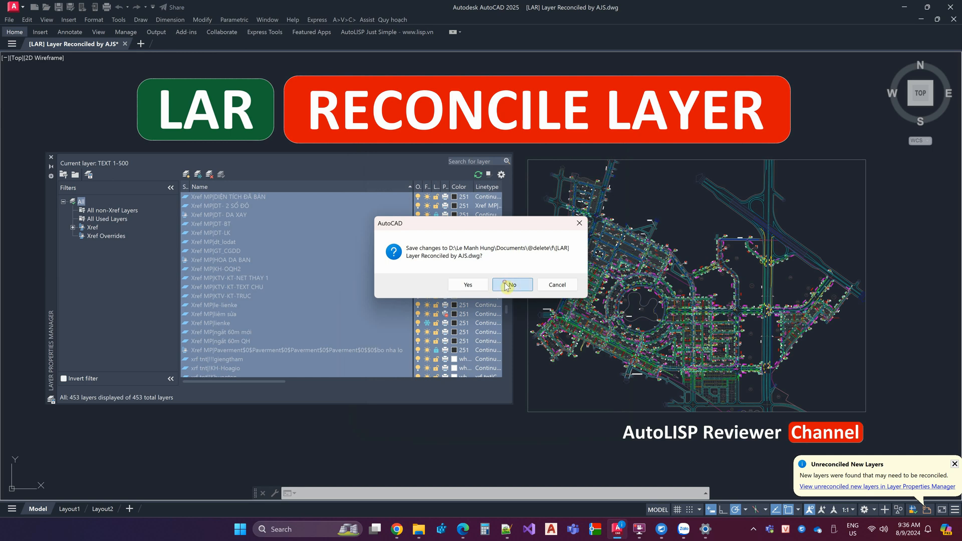
- Discard the changes so the drawing closes unsaved before reopening it
{"action": "left_click", "coordinate": [512, 284]}
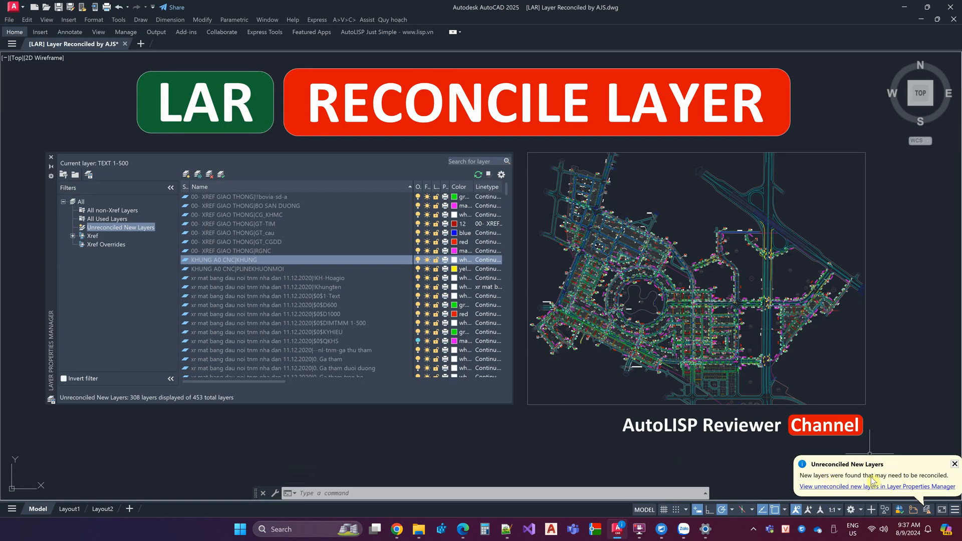